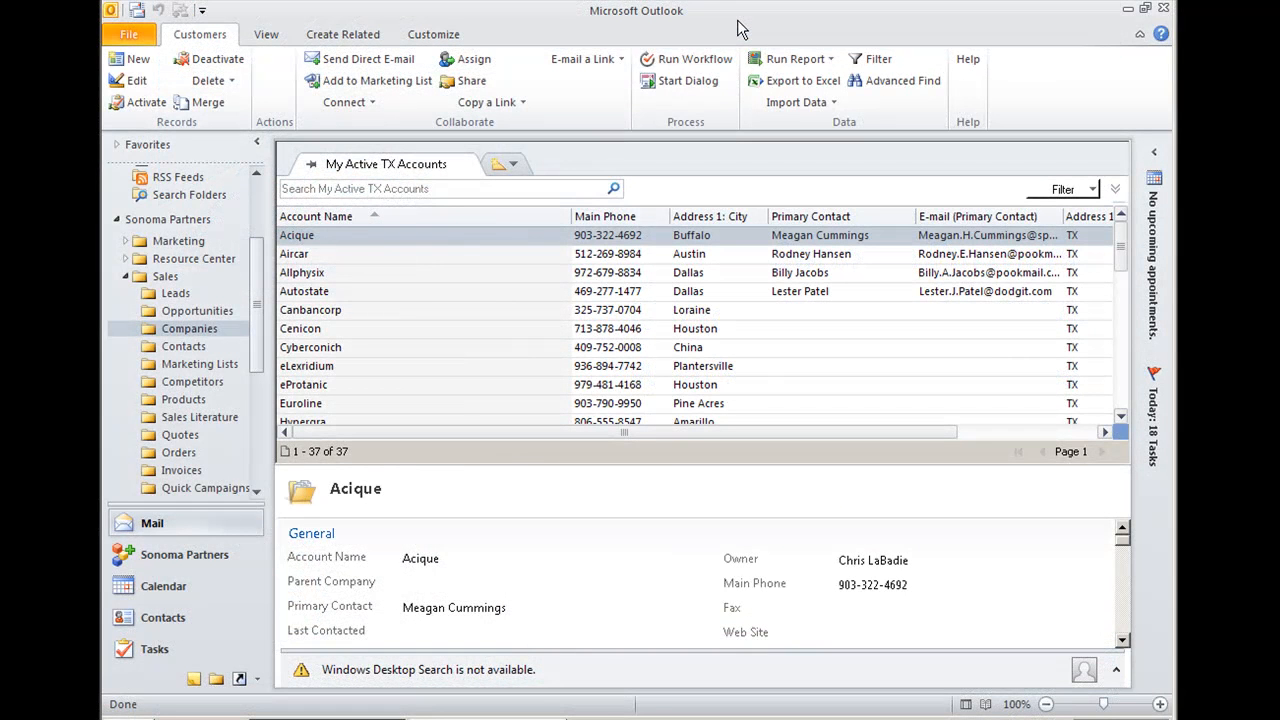
pyautogui.moveTo(757, 22)
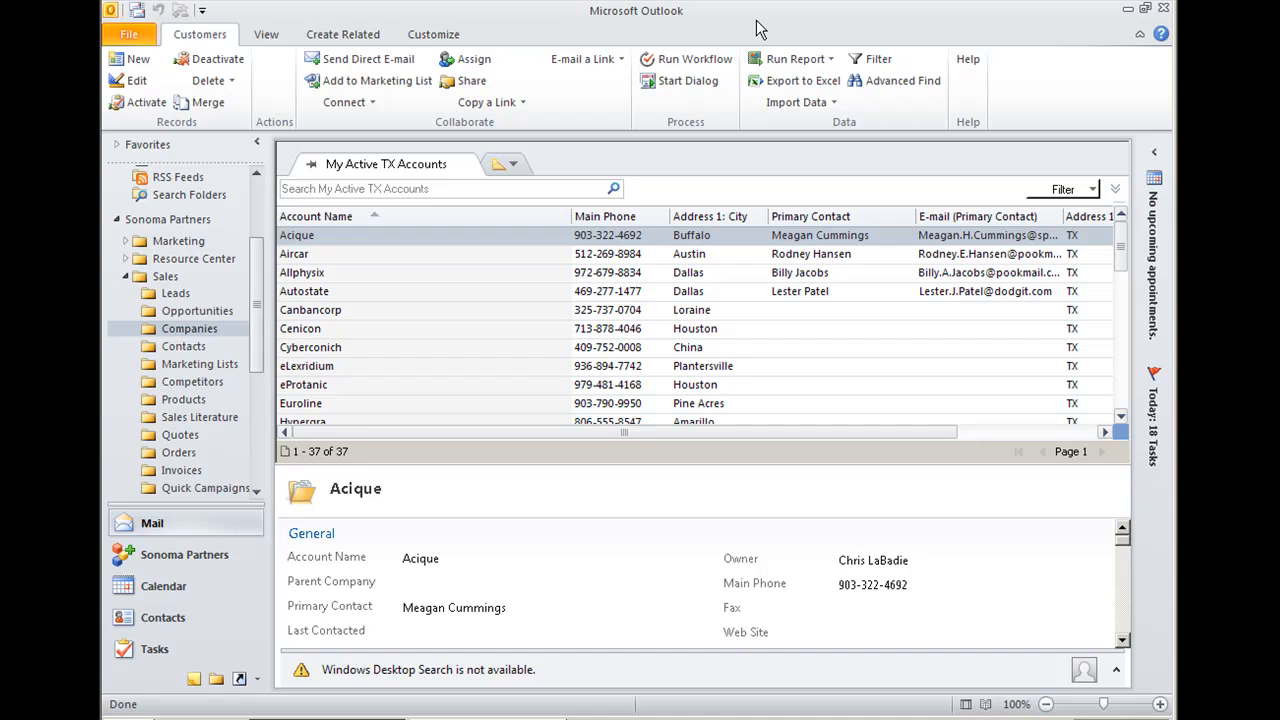
pyautogui.moveTo(443, 23)
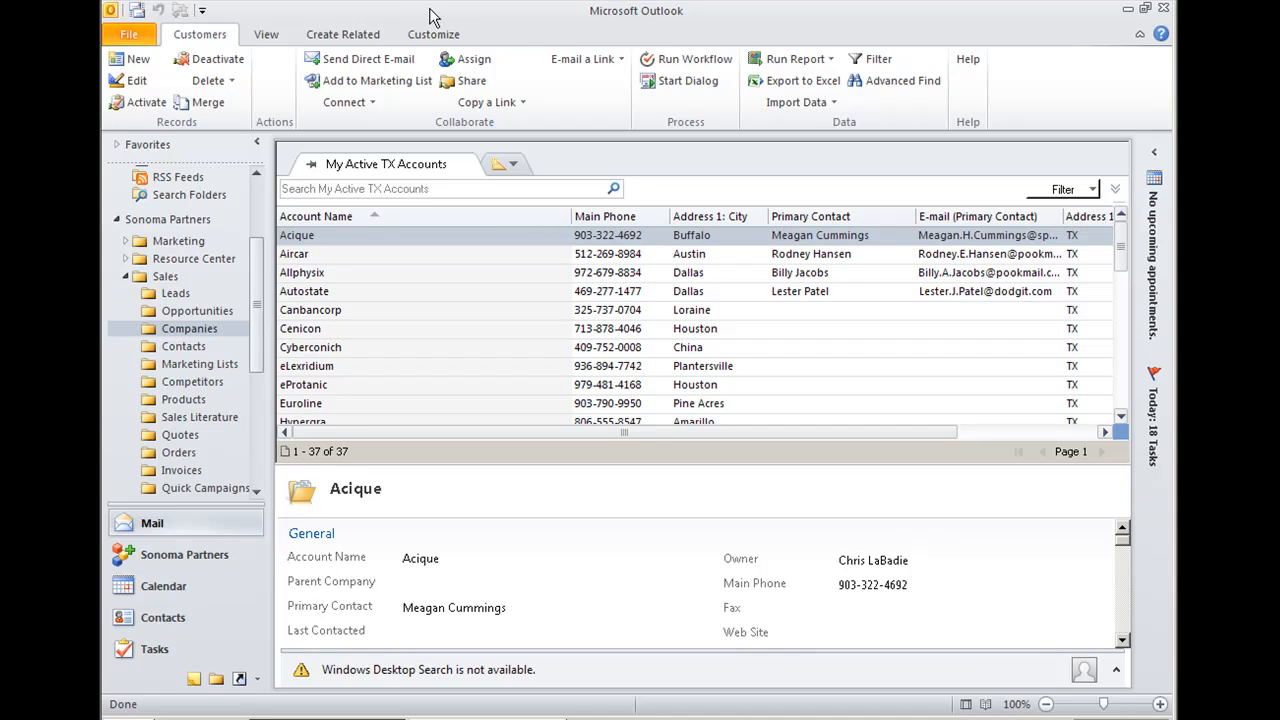
pyautogui.moveTo(1050, 115)
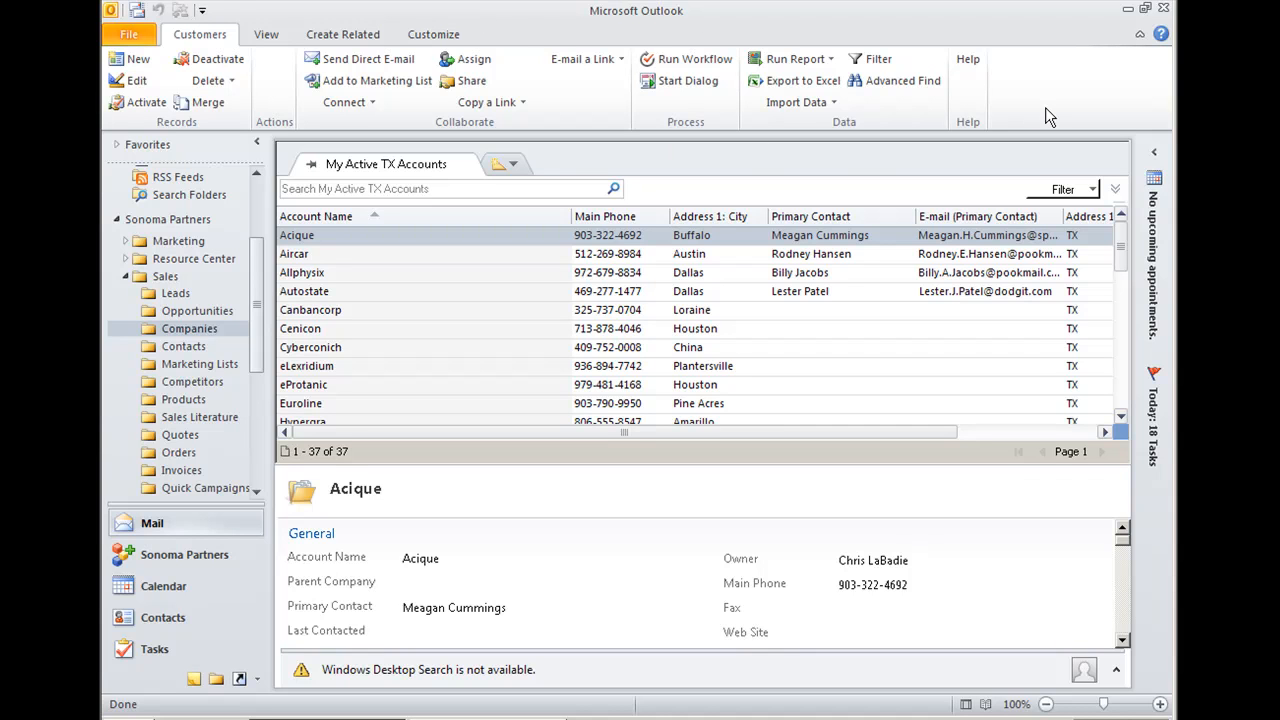
pyautogui.moveTo(1087, 76)
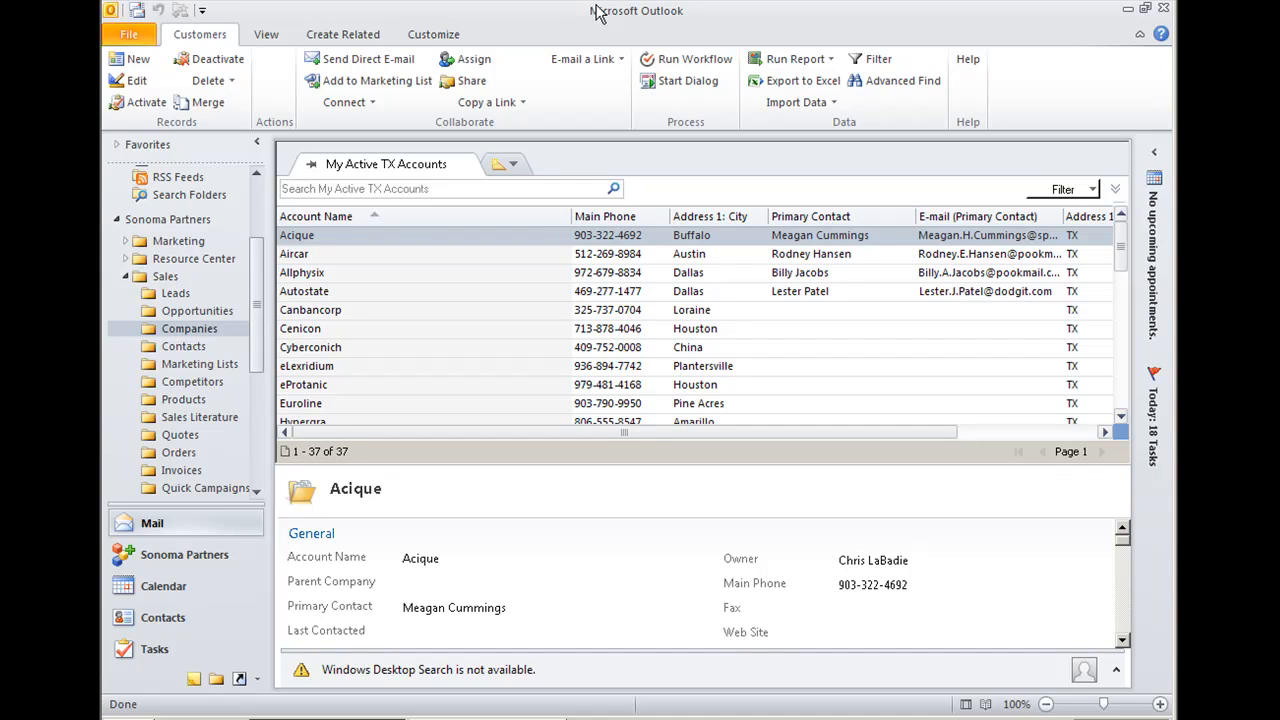
pyautogui.moveTo(472, 157)
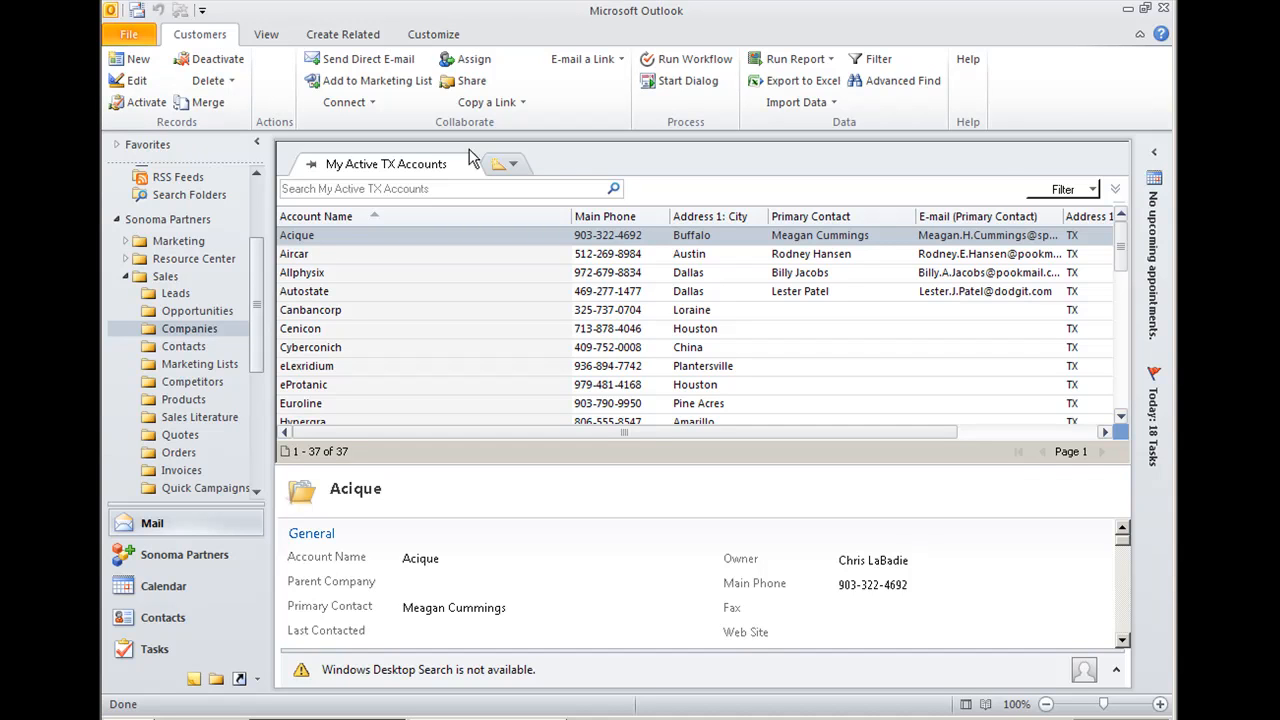
pyautogui.moveTo(180, 44)
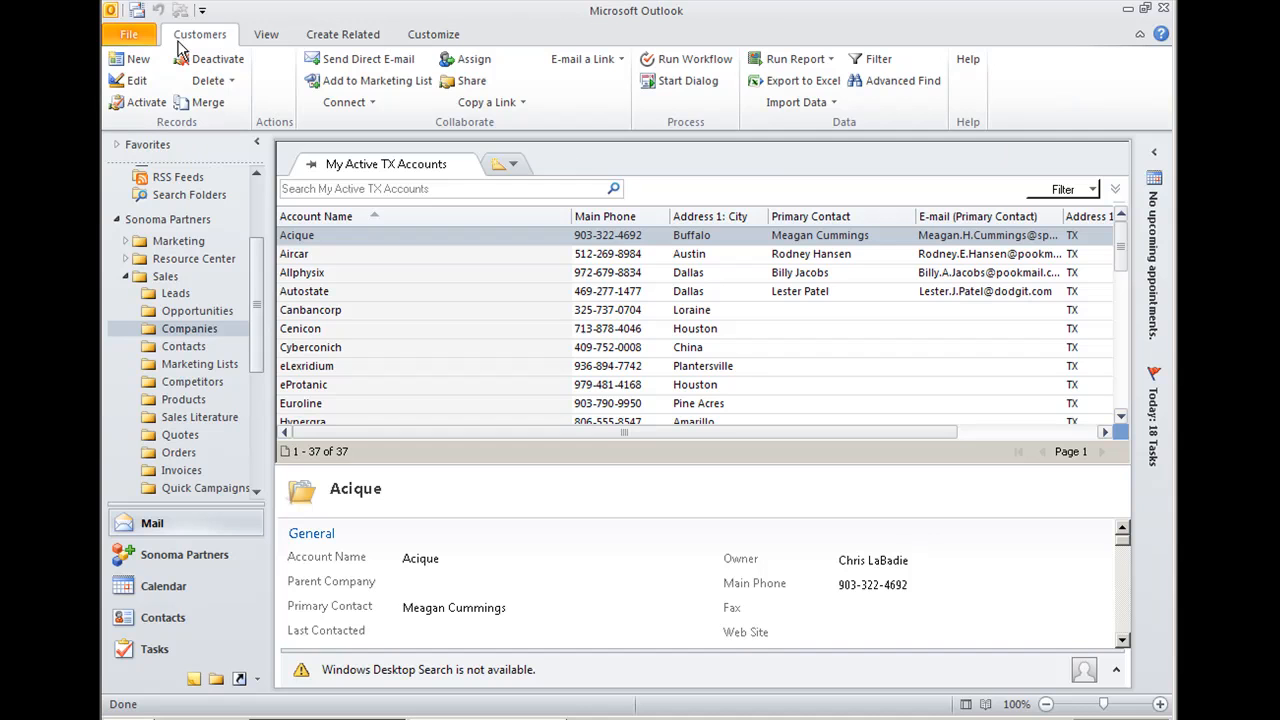
pyautogui.moveTo(787, 37)
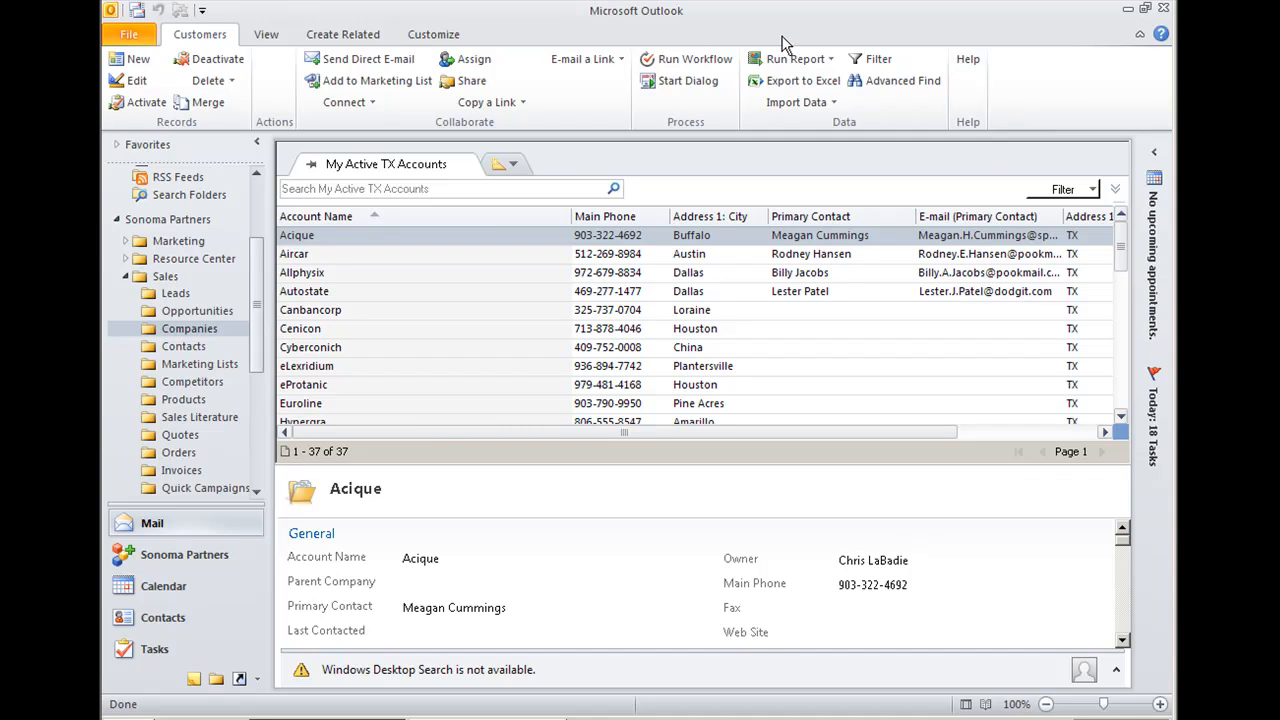
pyautogui.moveTo(211, 18)
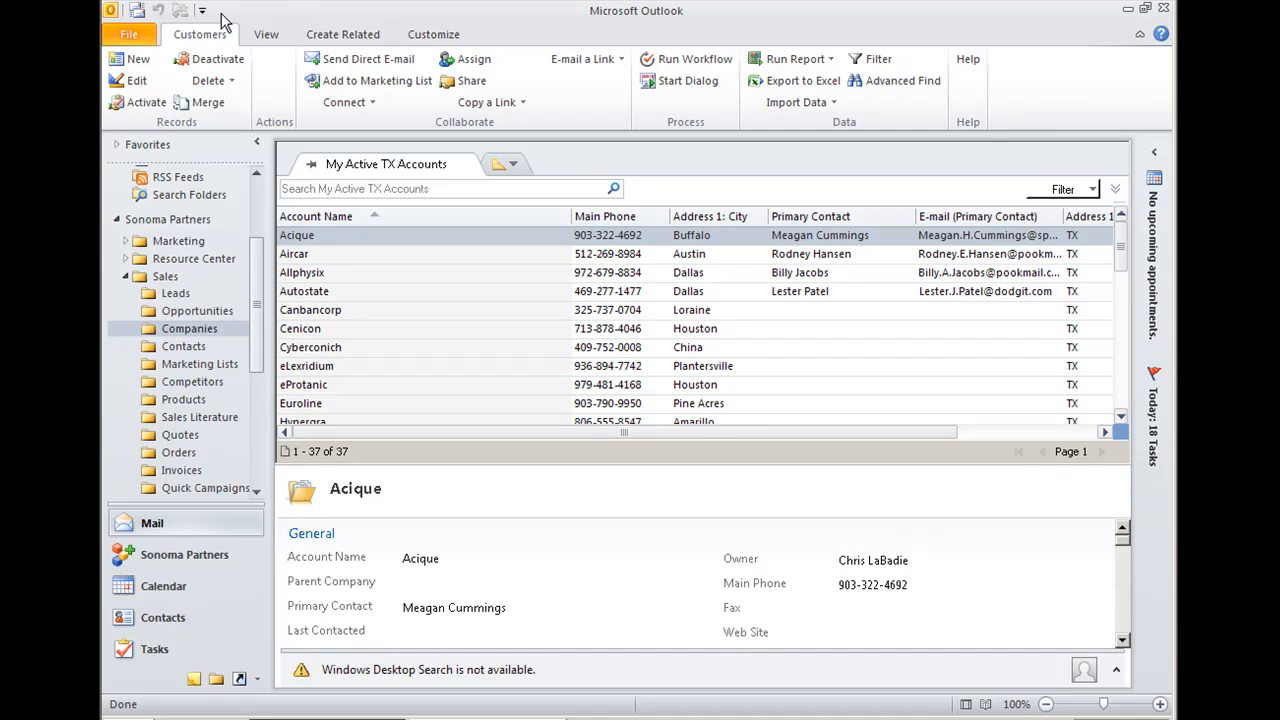
pyautogui.moveTo(1165, 90)
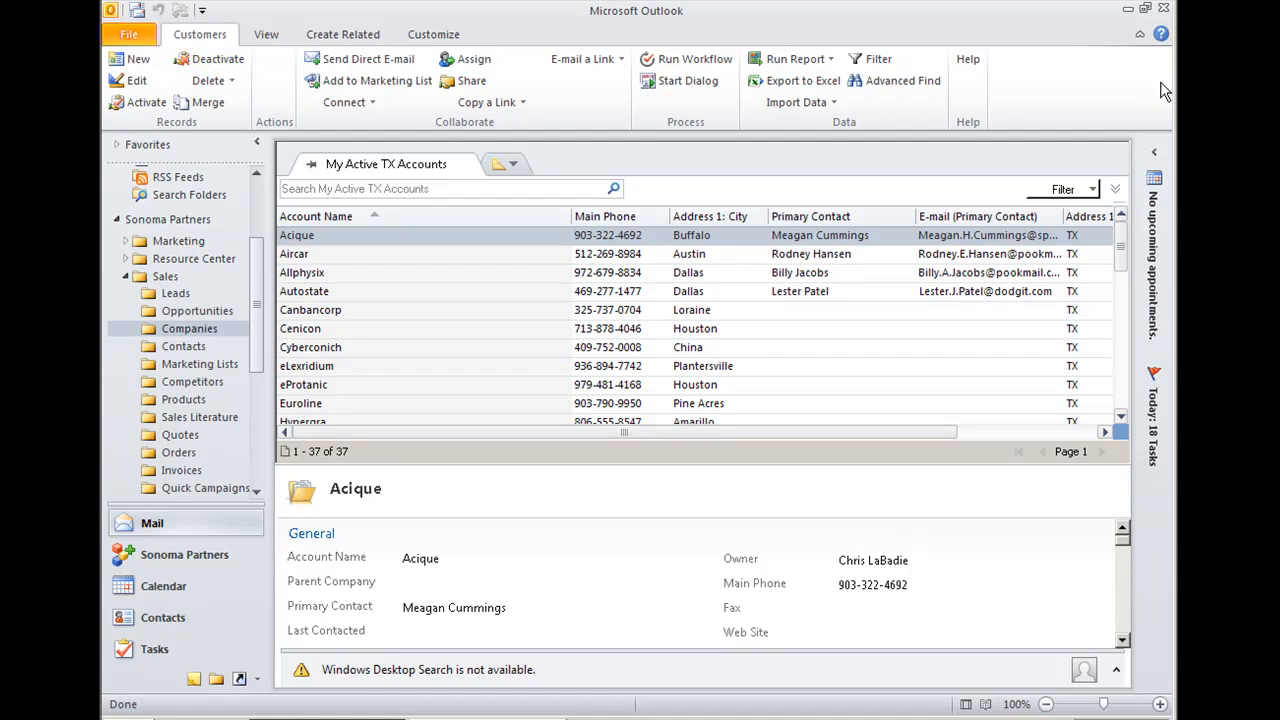
pyautogui.moveTo(808, 24)
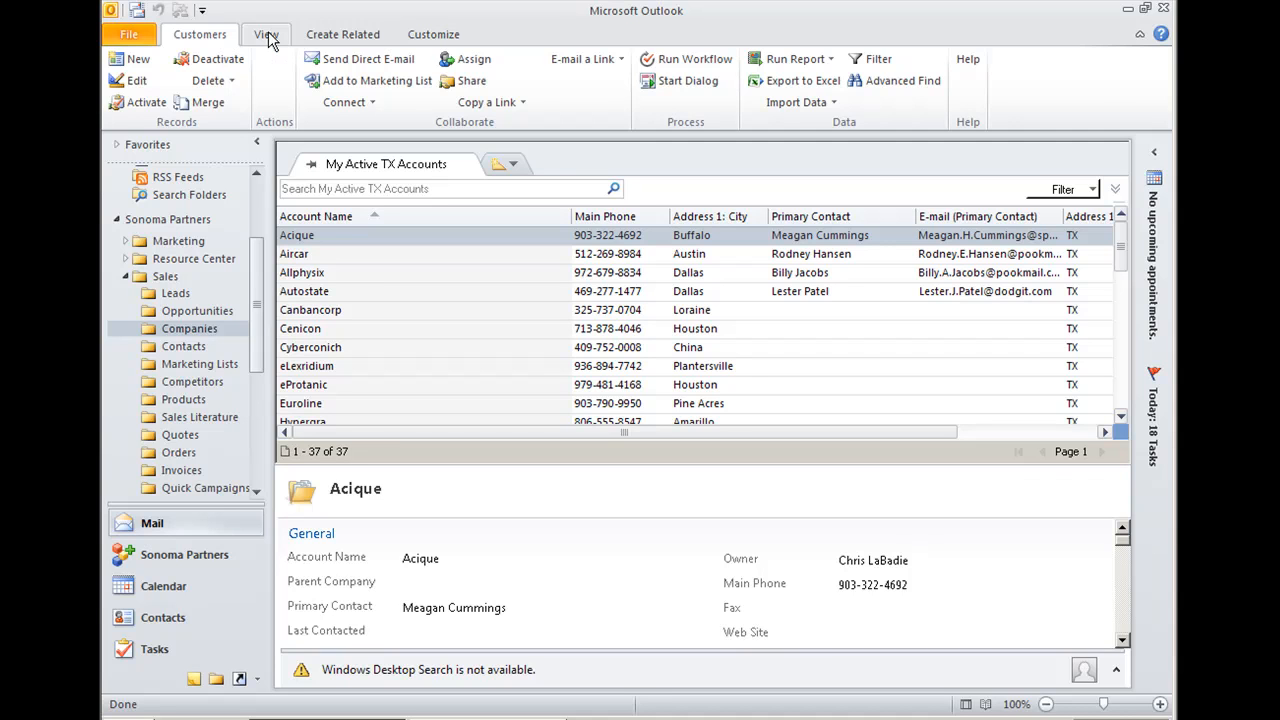
# Preview the related-record and customization ribbon commands, then open the Acique company record.
pyautogui.click(342, 34)
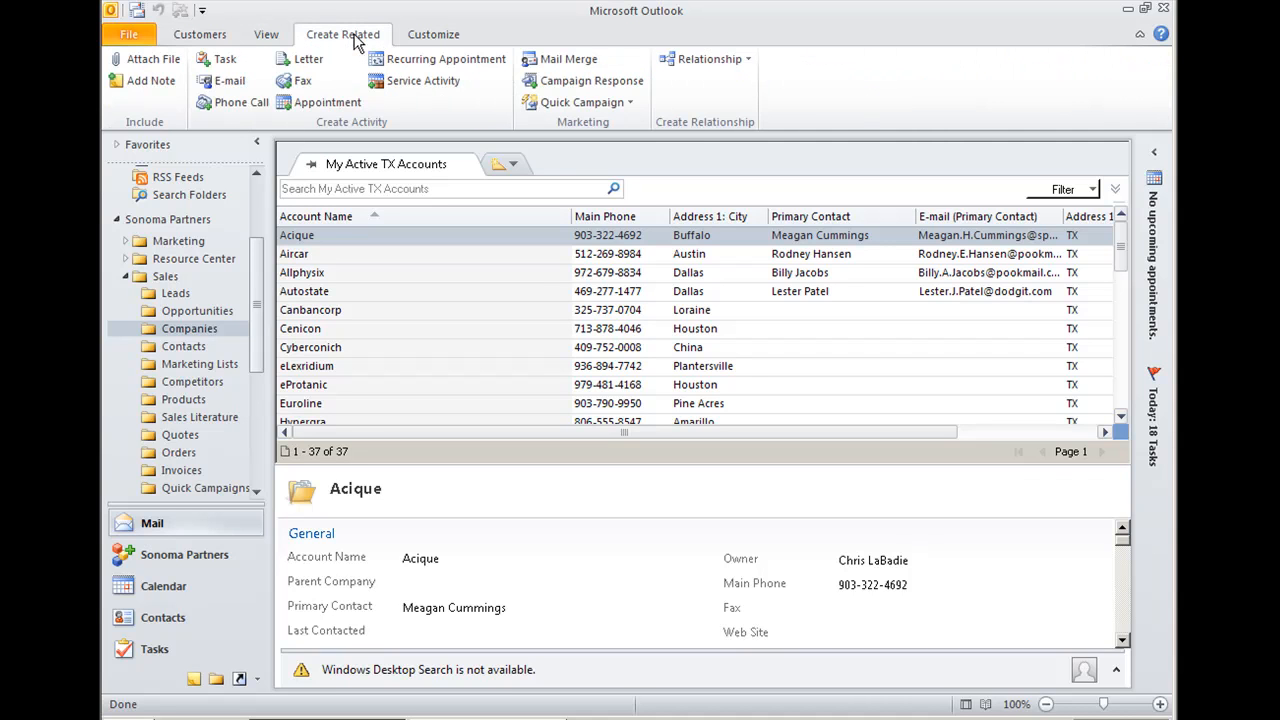
pyautogui.click(433, 34)
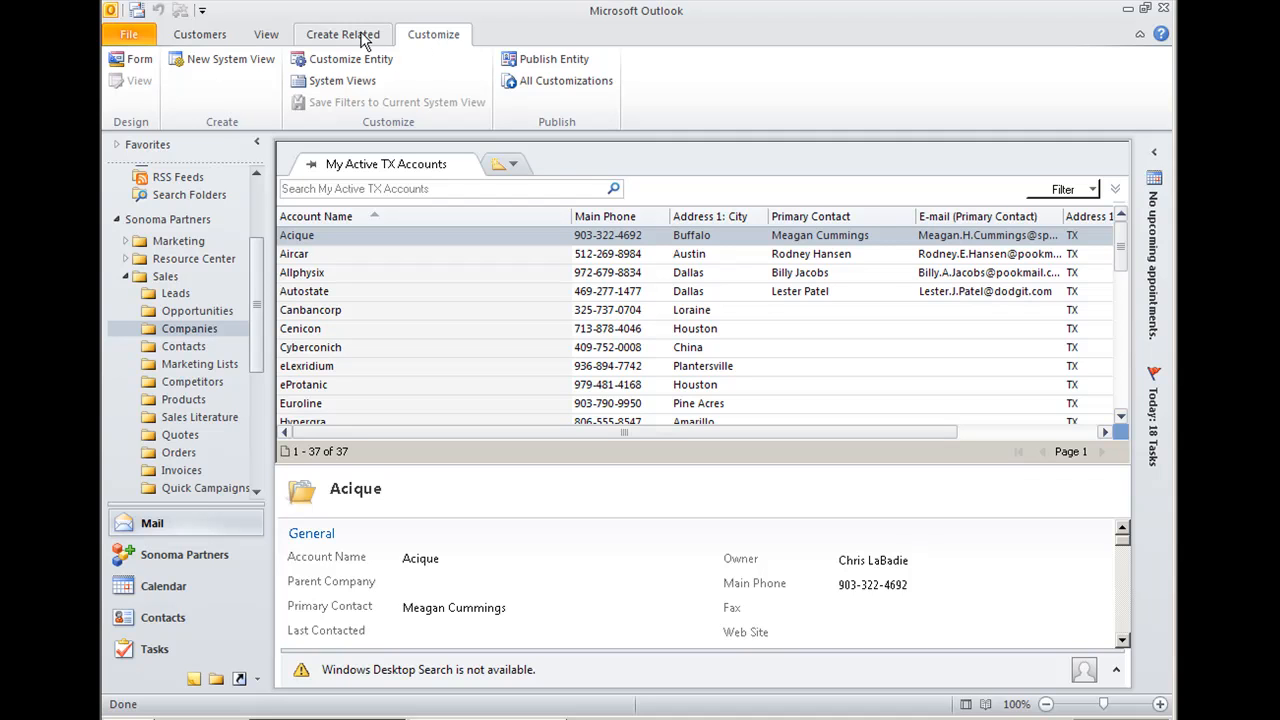
pyautogui.click(200, 34)
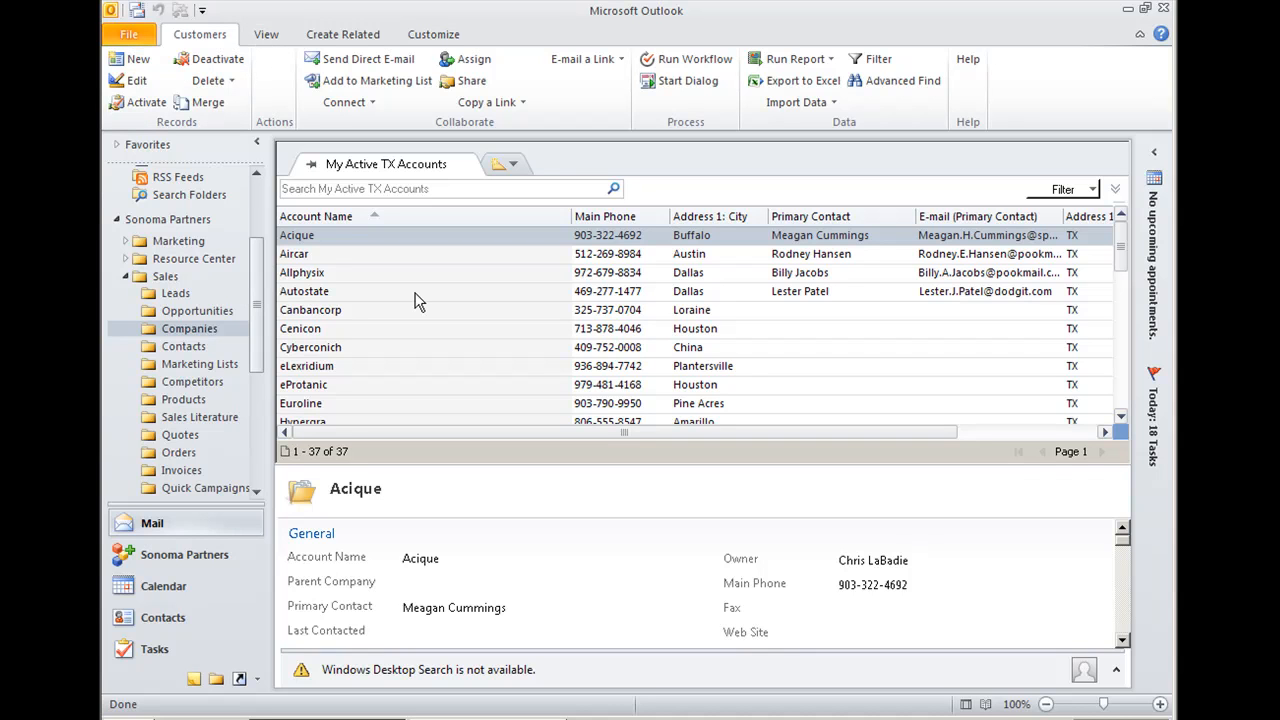
pyautogui.moveTo(521, 329)
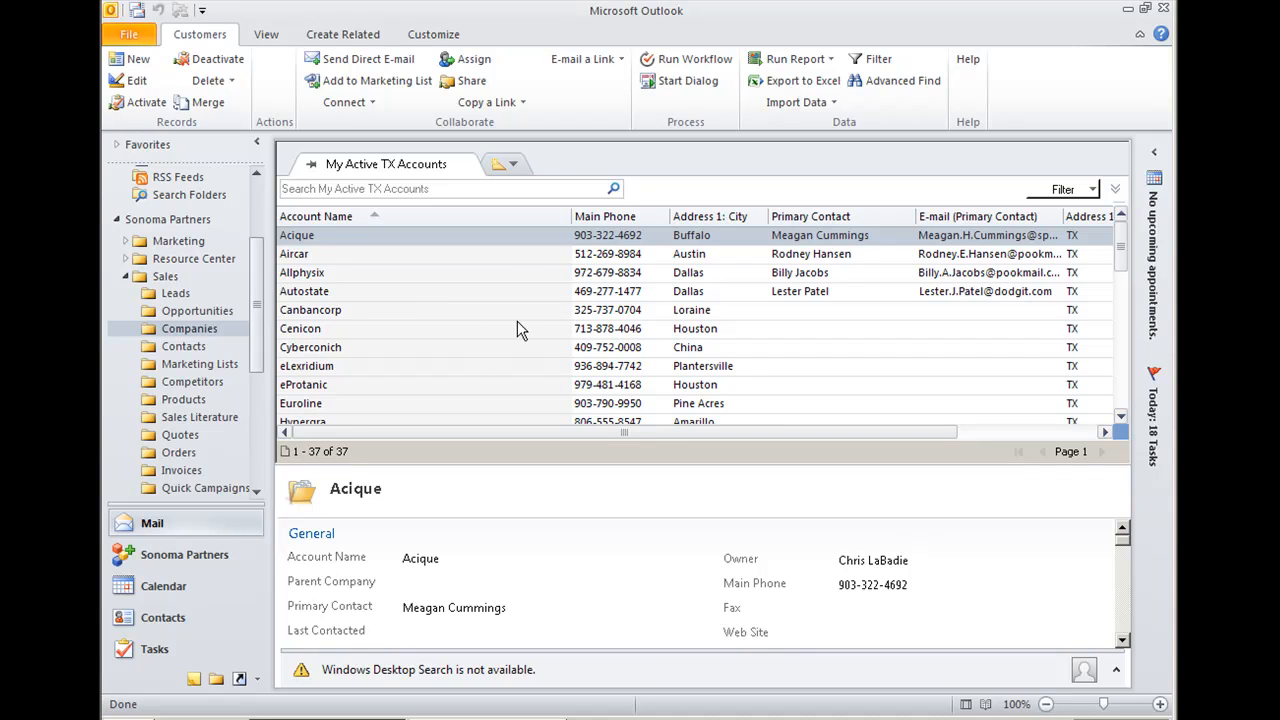
pyautogui.moveTo(204, 47)
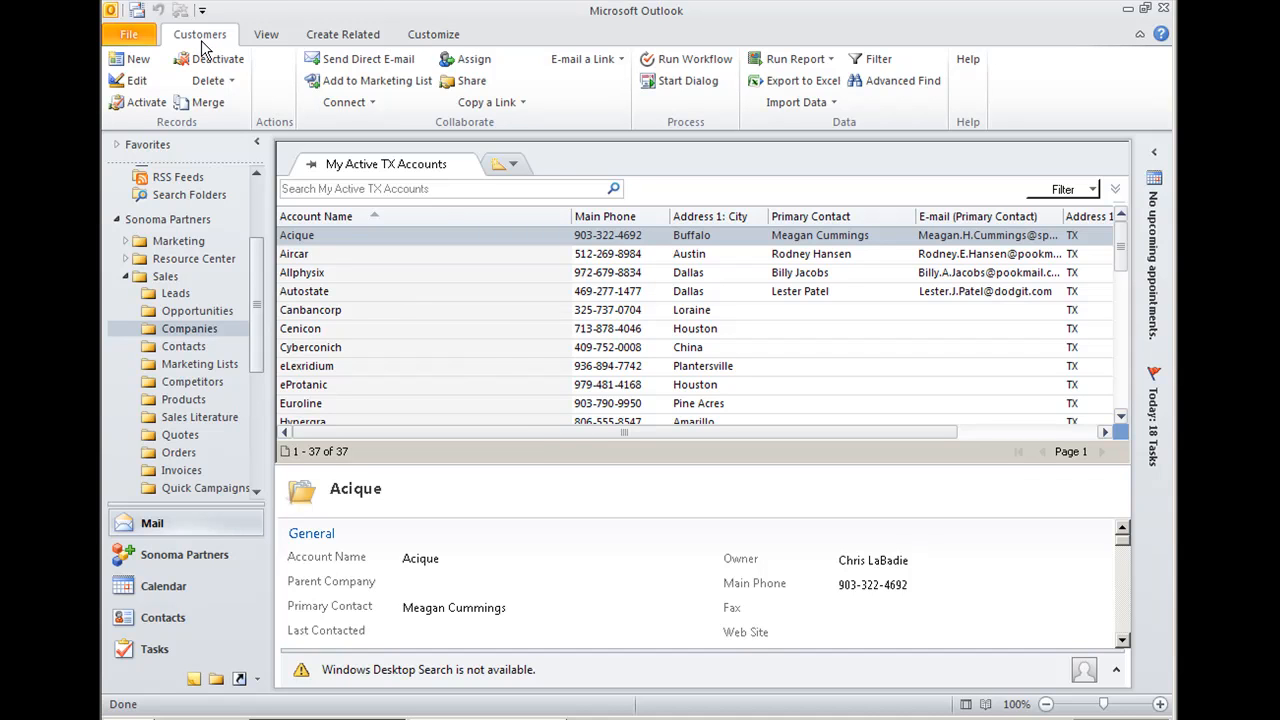
pyautogui.moveTo(565, 158)
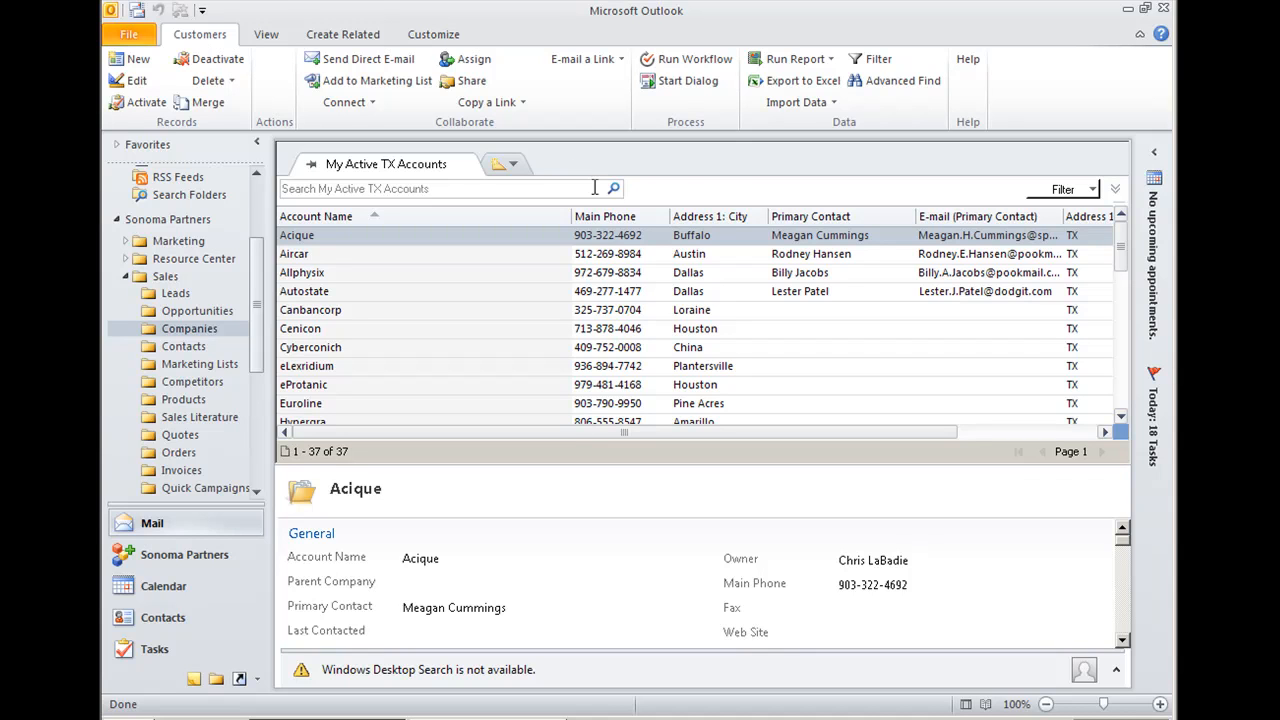
pyautogui.moveTo(619, 161)
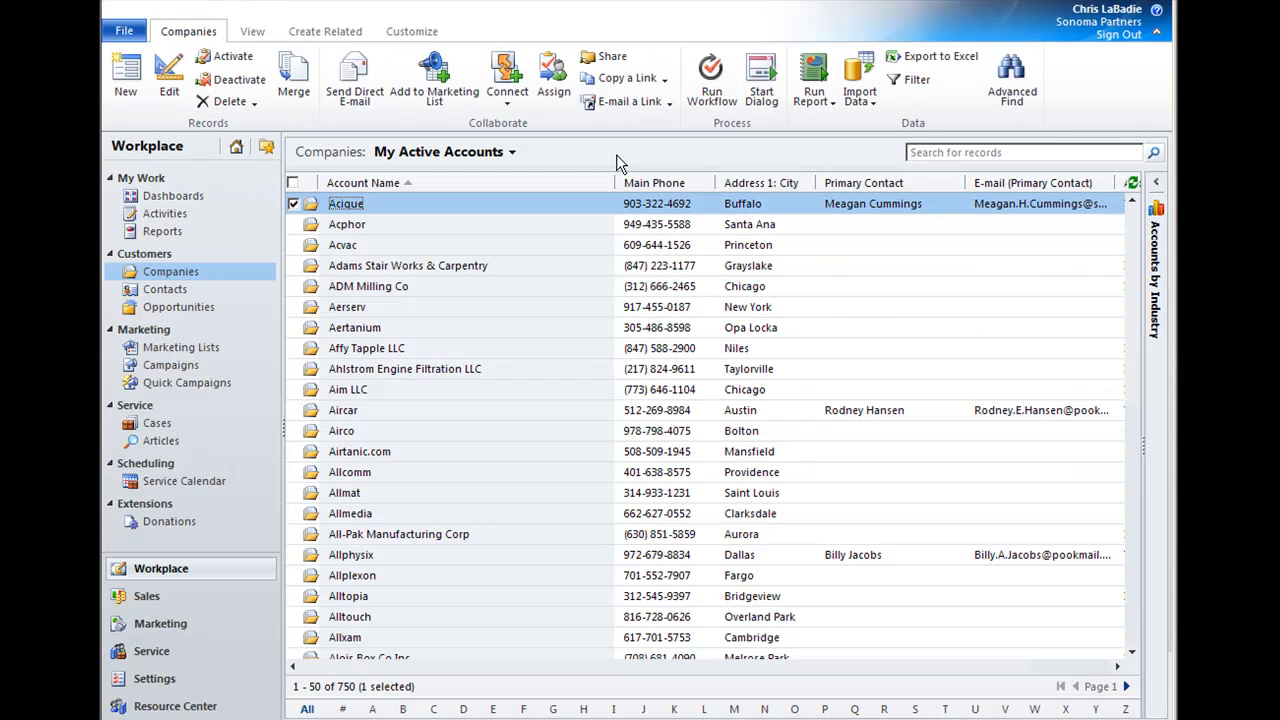
pyautogui.moveTo(498, 122)
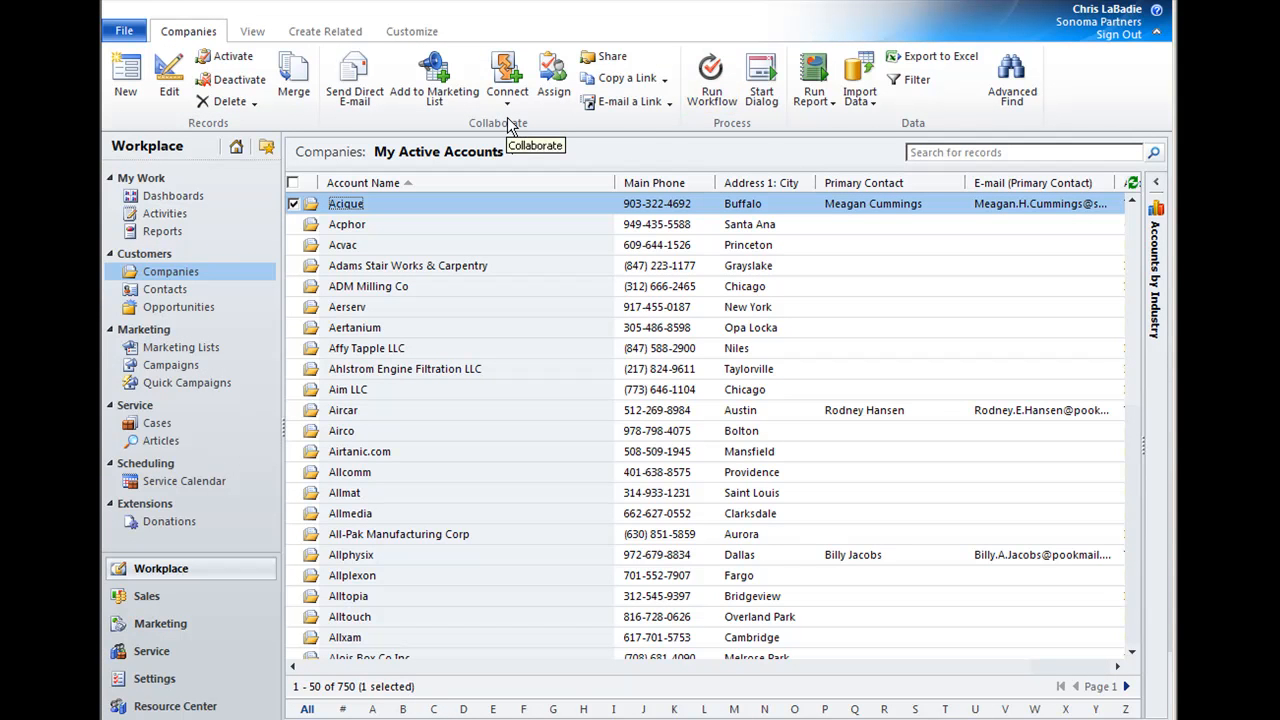
pyautogui.moveTo(535, 188)
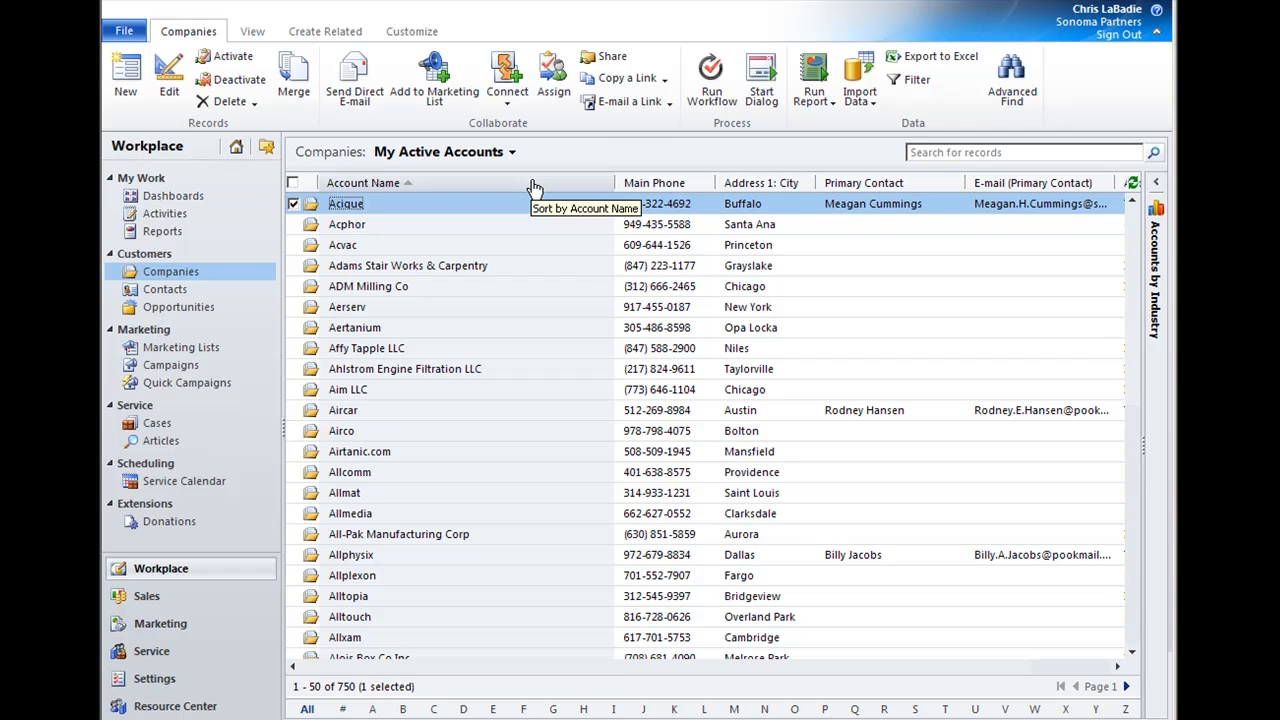
pyautogui.moveTo(362, 210)
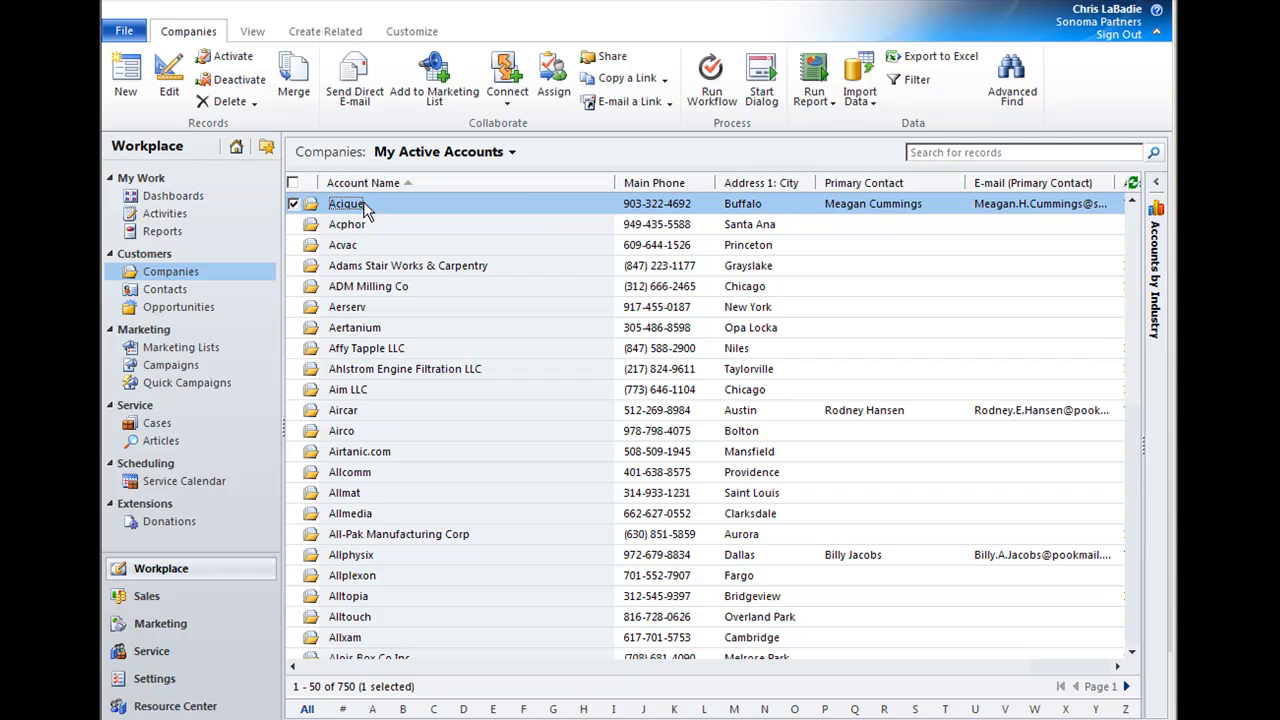
pyautogui.moveTo(158, 510)
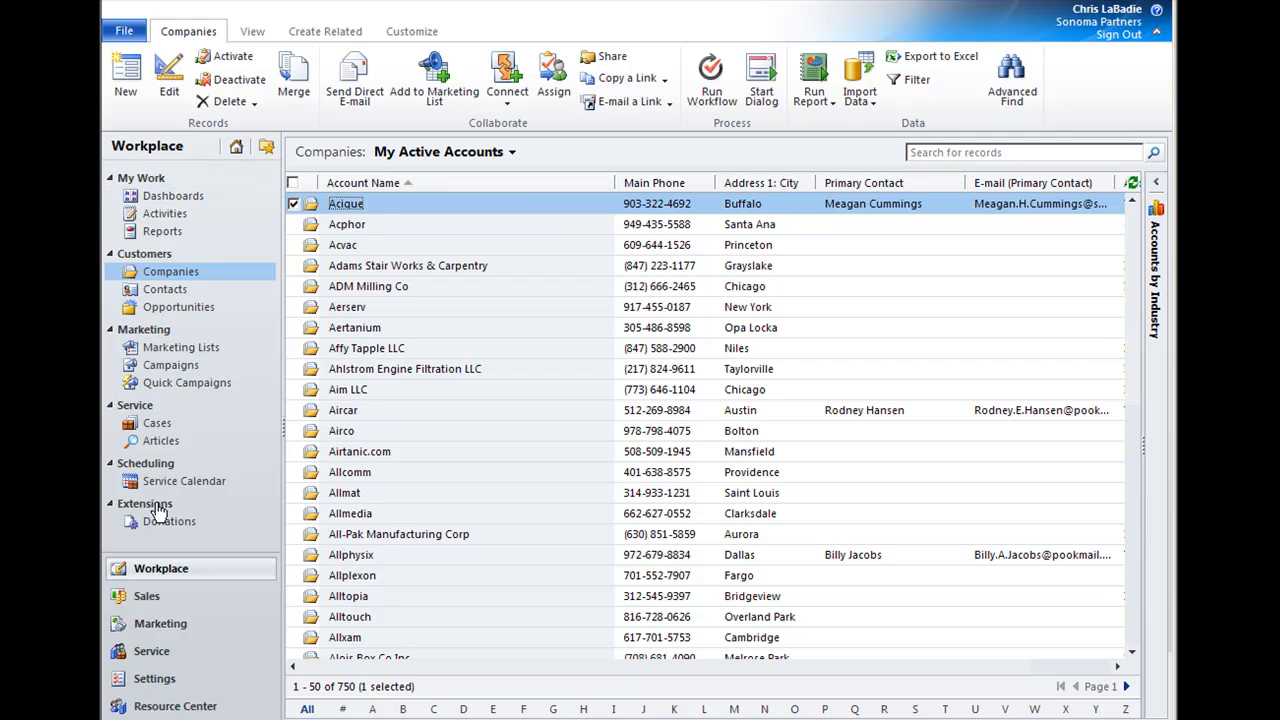
pyautogui.moveTo(313, 513)
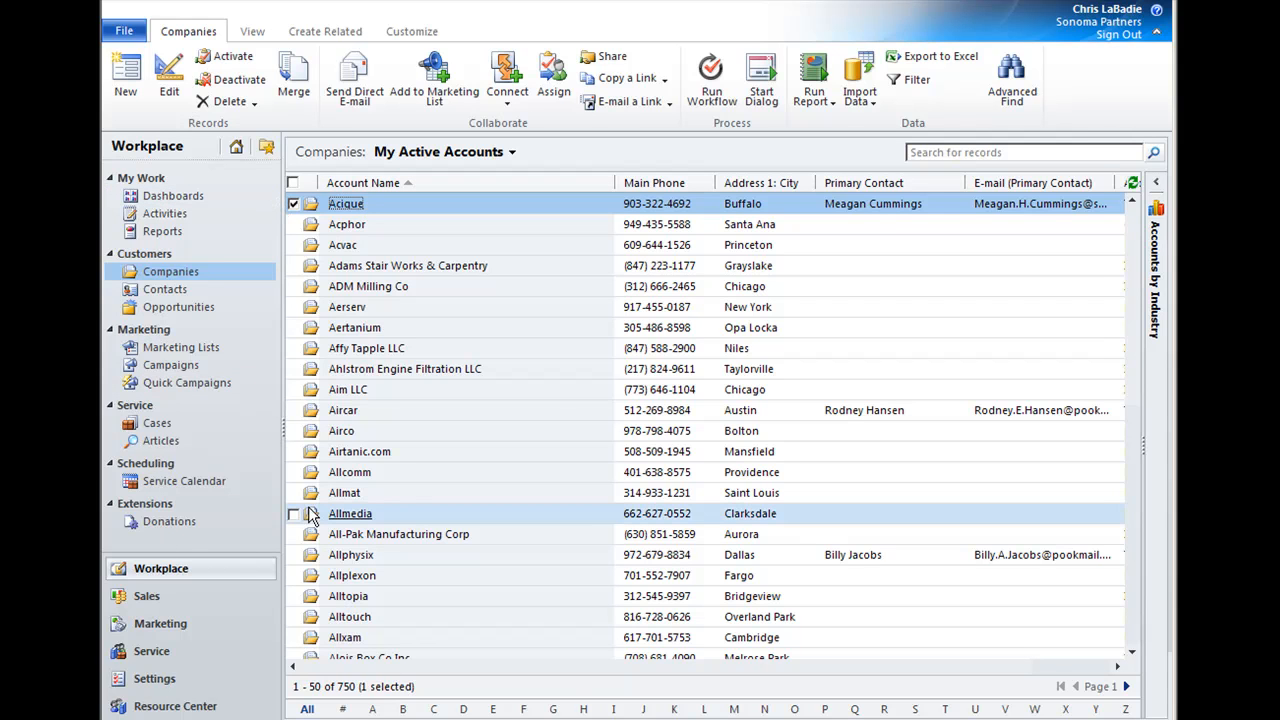
pyautogui.moveTo(558, 128)
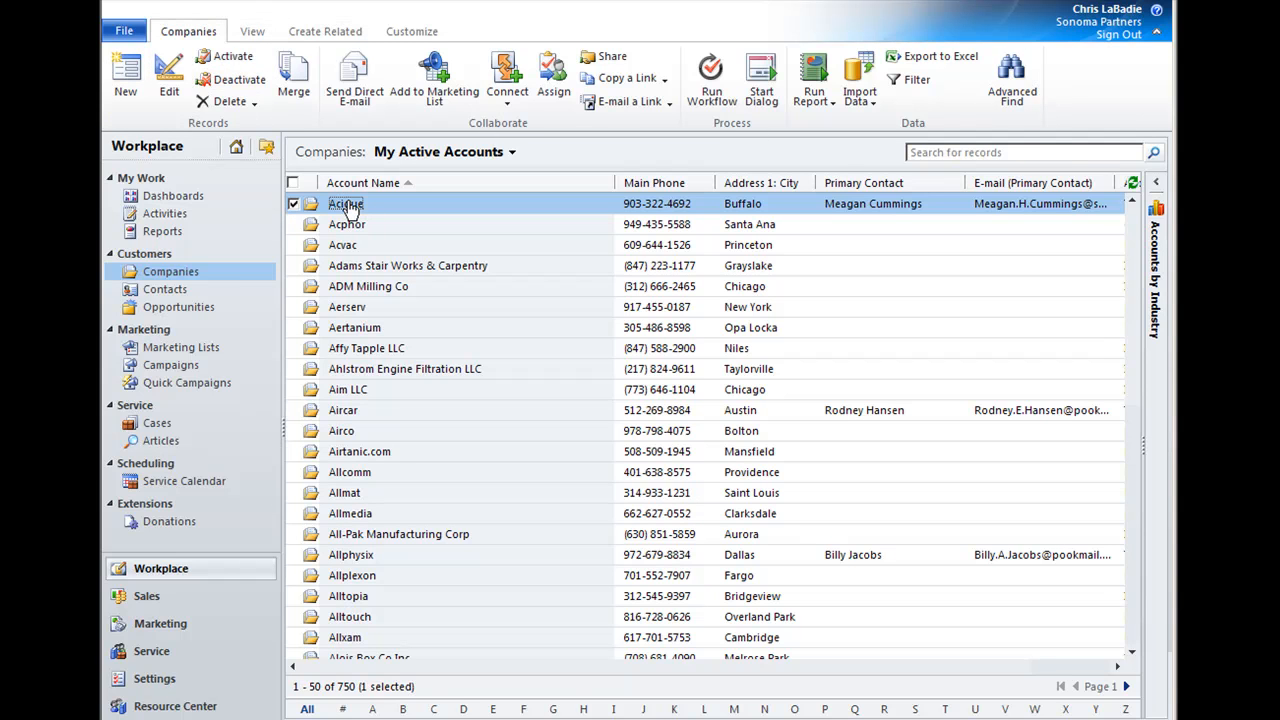
pyautogui.doubleClick(345, 203)
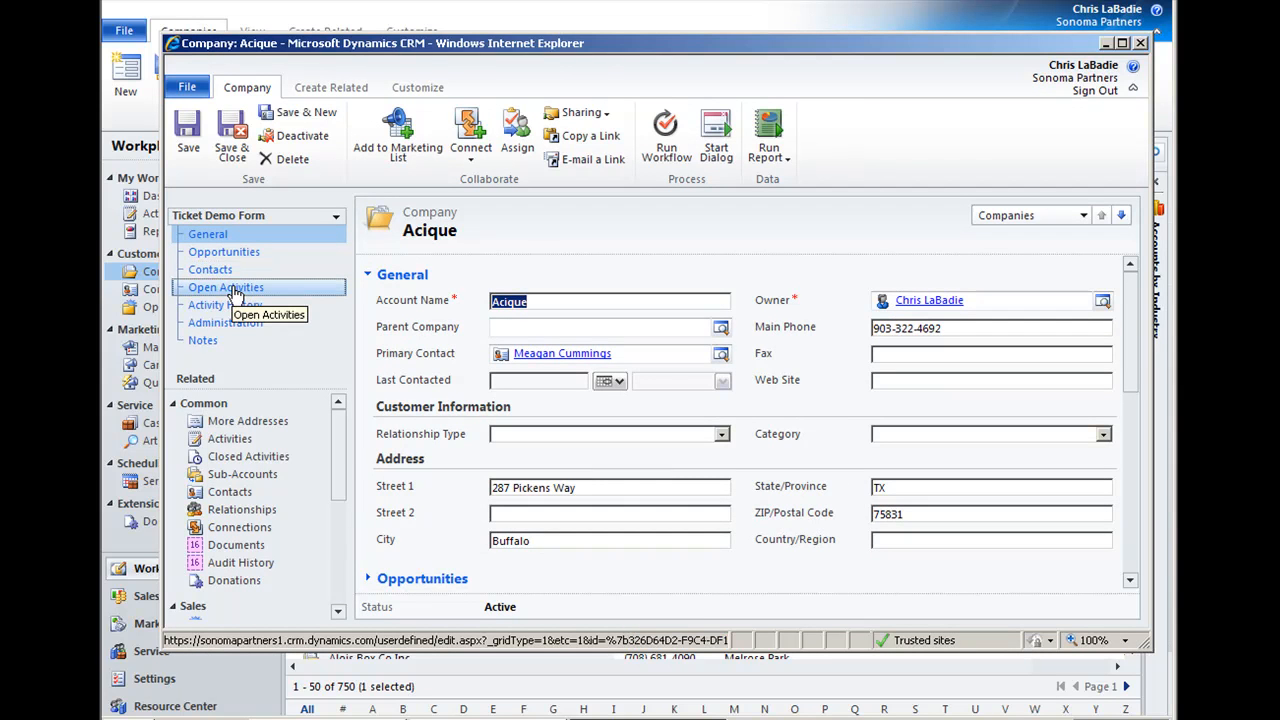
# Show Acique's Open Activities, which lists no activity records for the last 30 days.
pyautogui.click(226, 287)
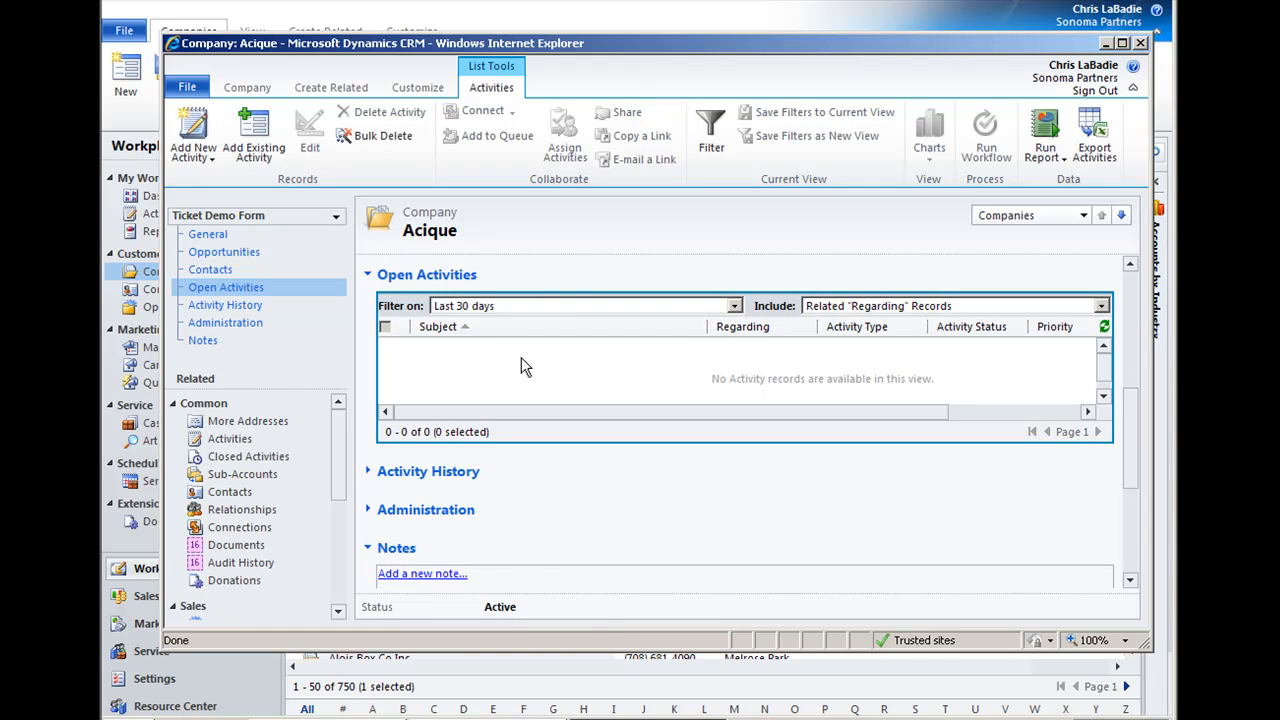
pyautogui.moveTo(633, 375)
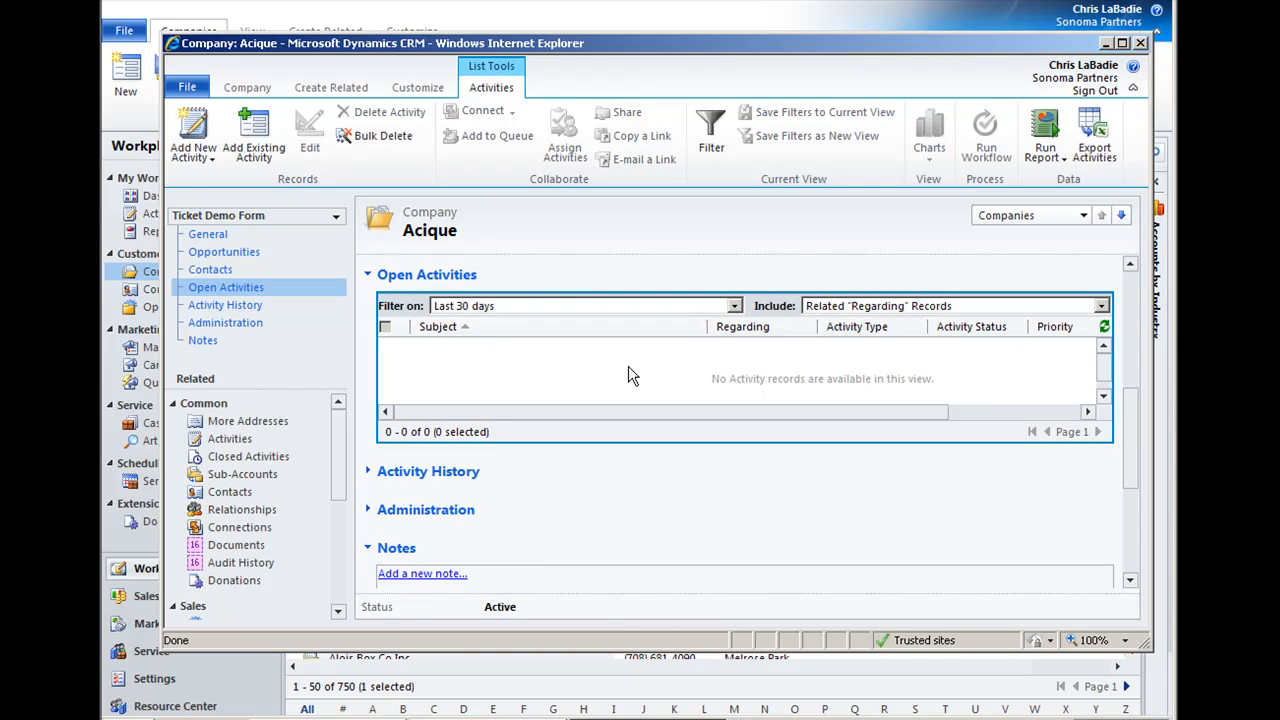
pyautogui.moveTo(883, 379)
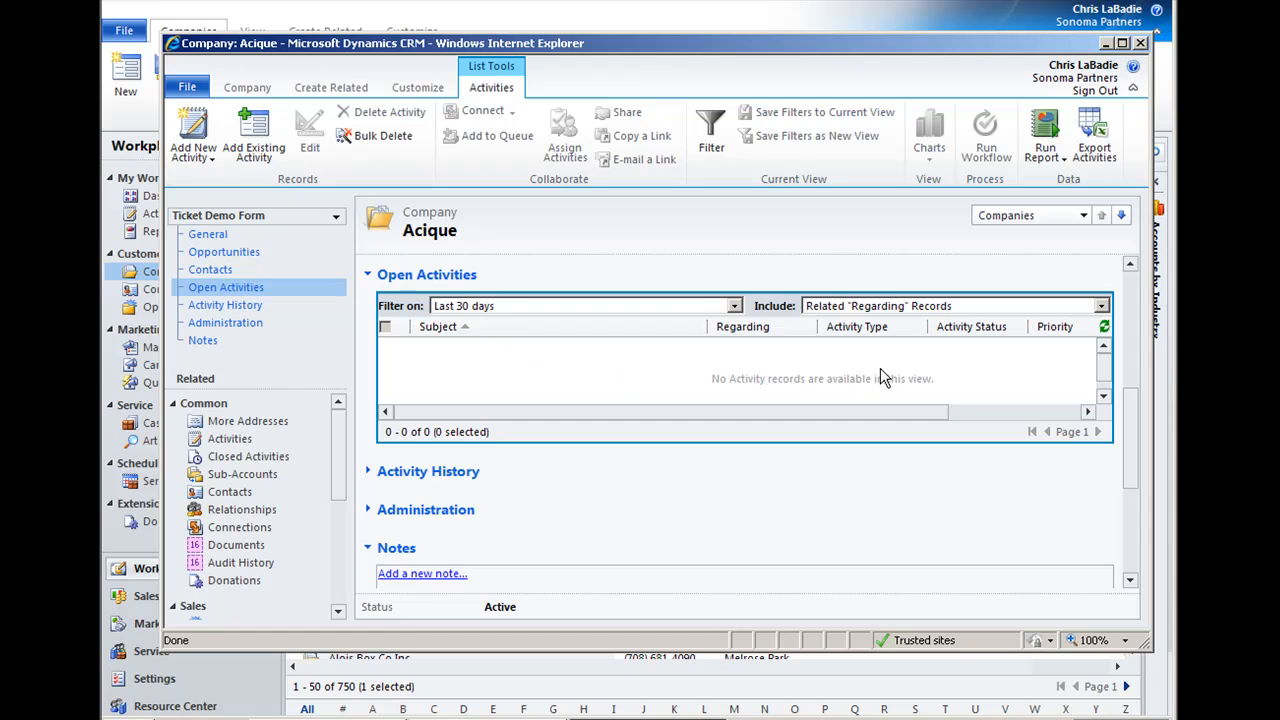
pyautogui.moveTo(453, 365)
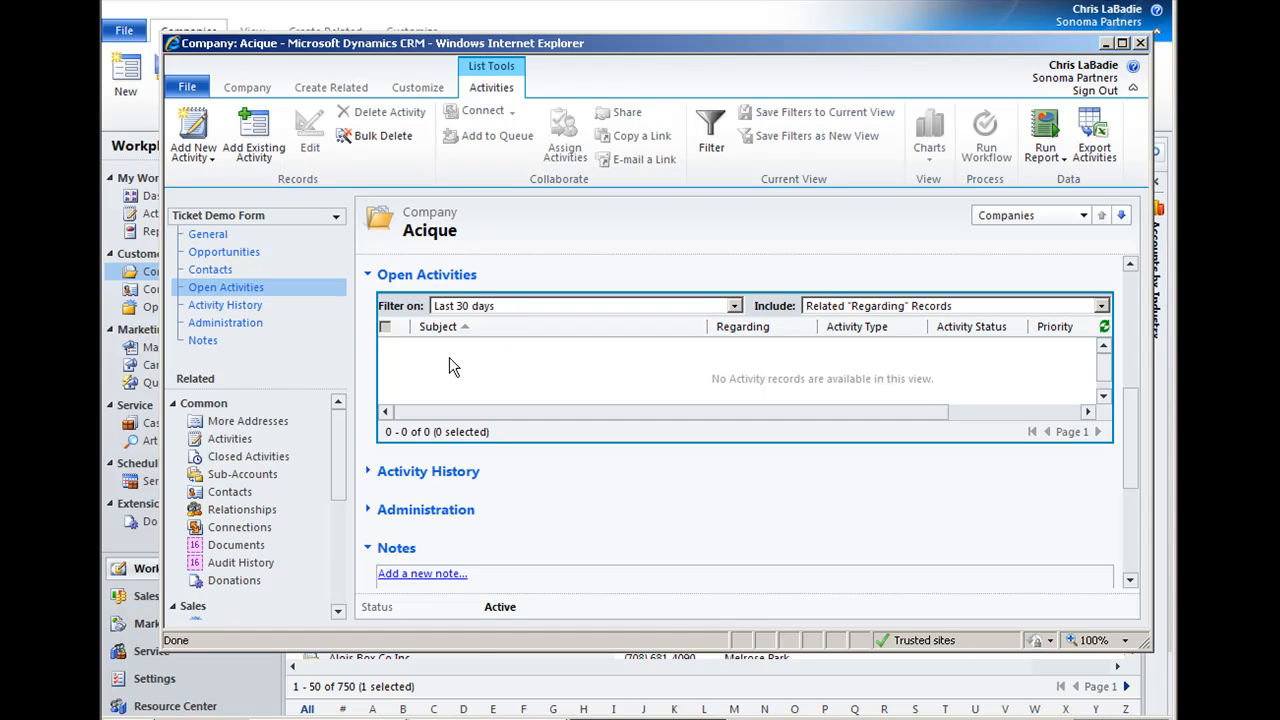
pyautogui.moveTo(260, 82)
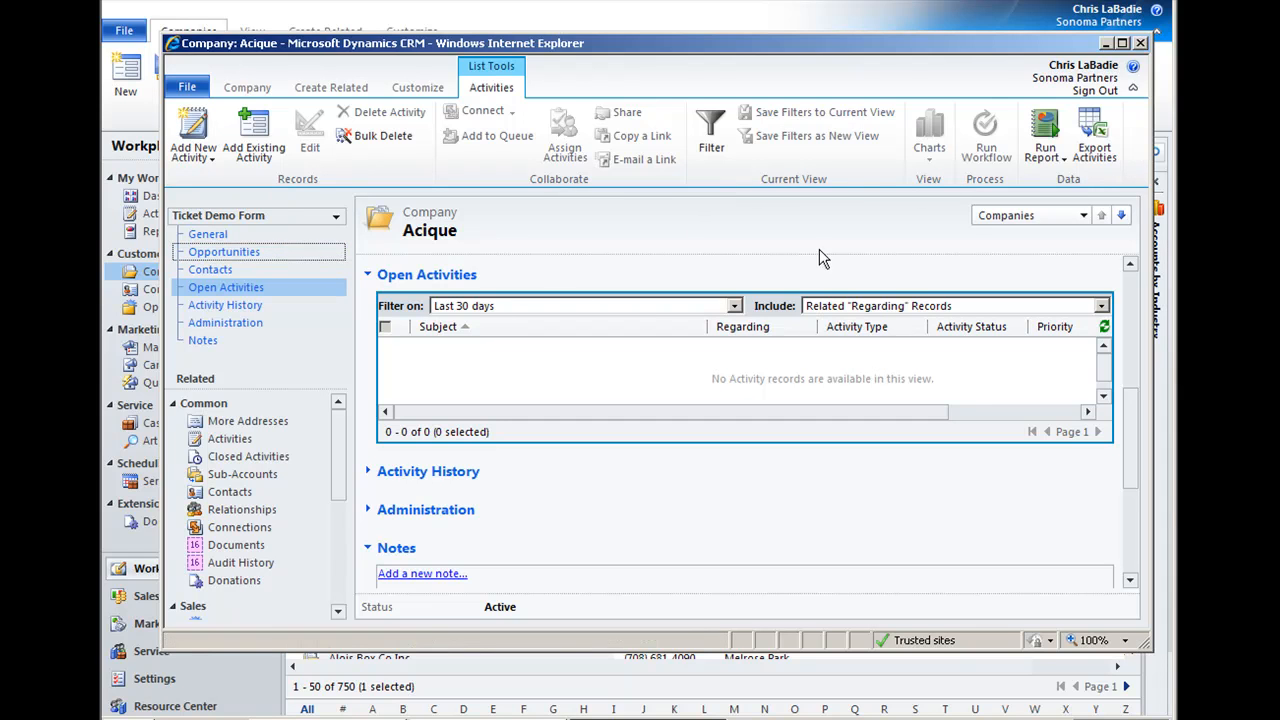
pyautogui.moveTo(890, 245)
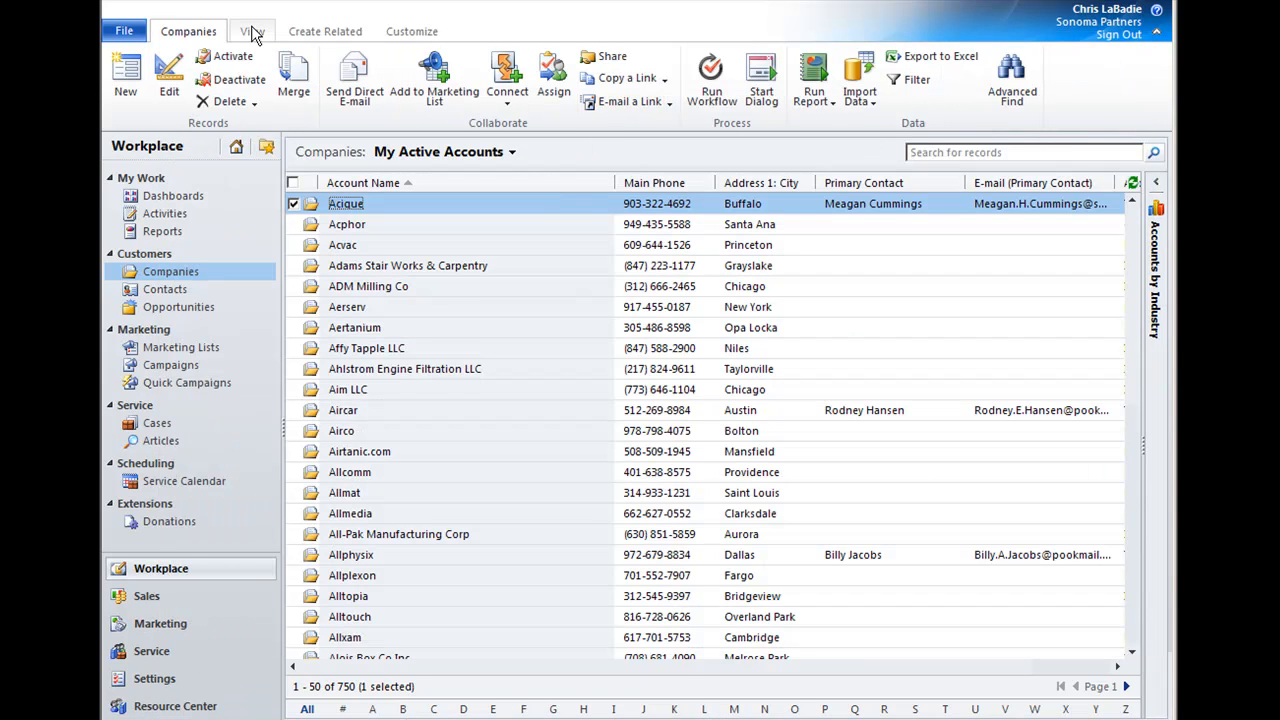
# Place the Accounts by Industry chart to the right of the My Active Accounts list.
pyautogui.click(252, 31)
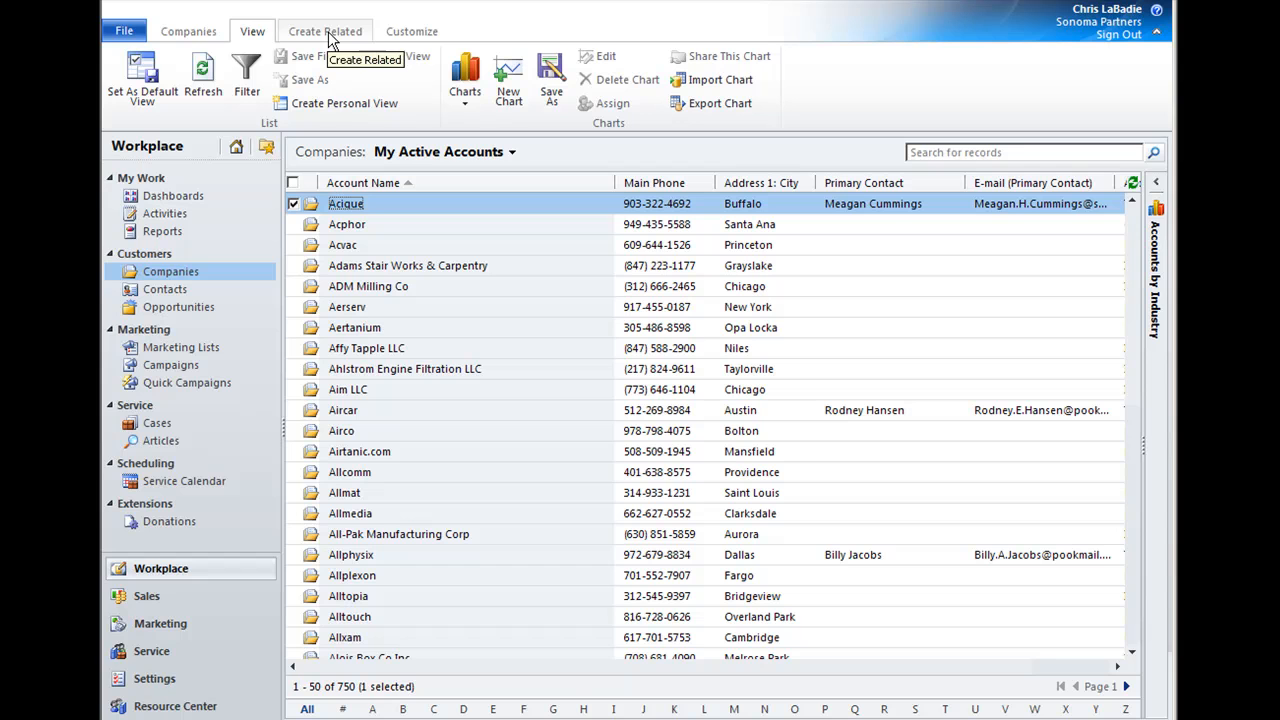
pyautogui.moveTo(252, 31)
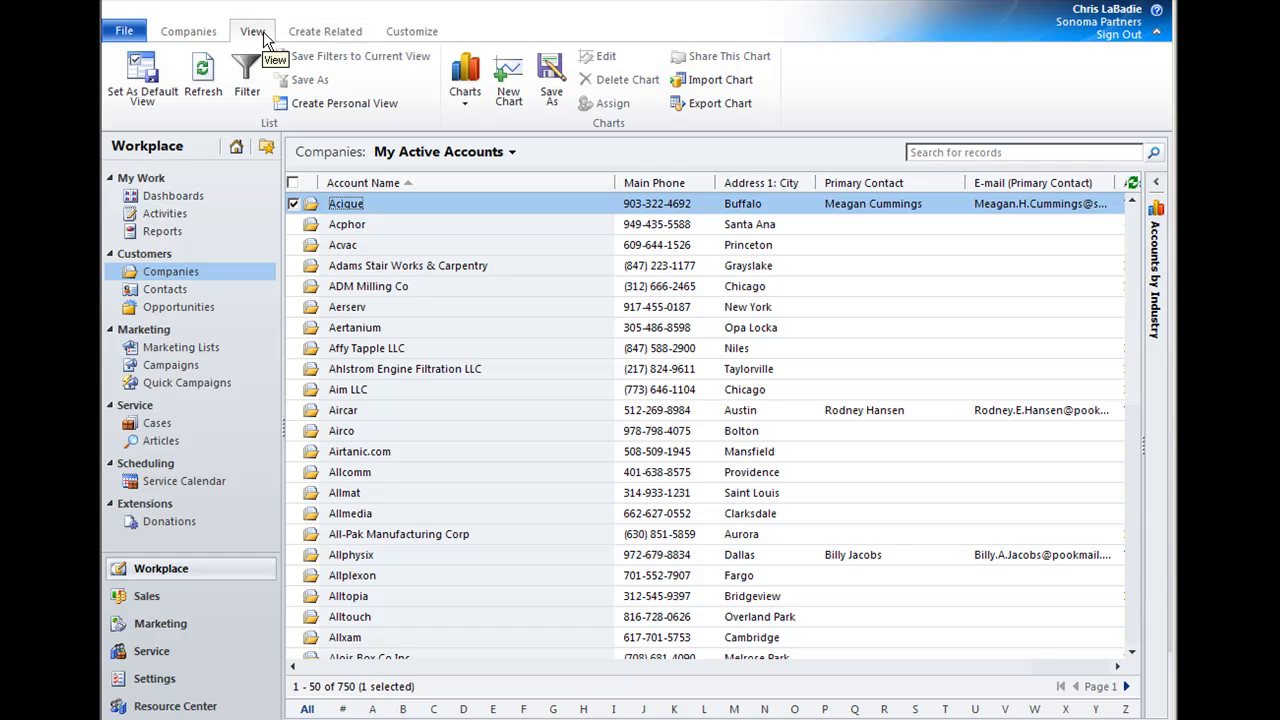
pyautogui.click(454, 75)
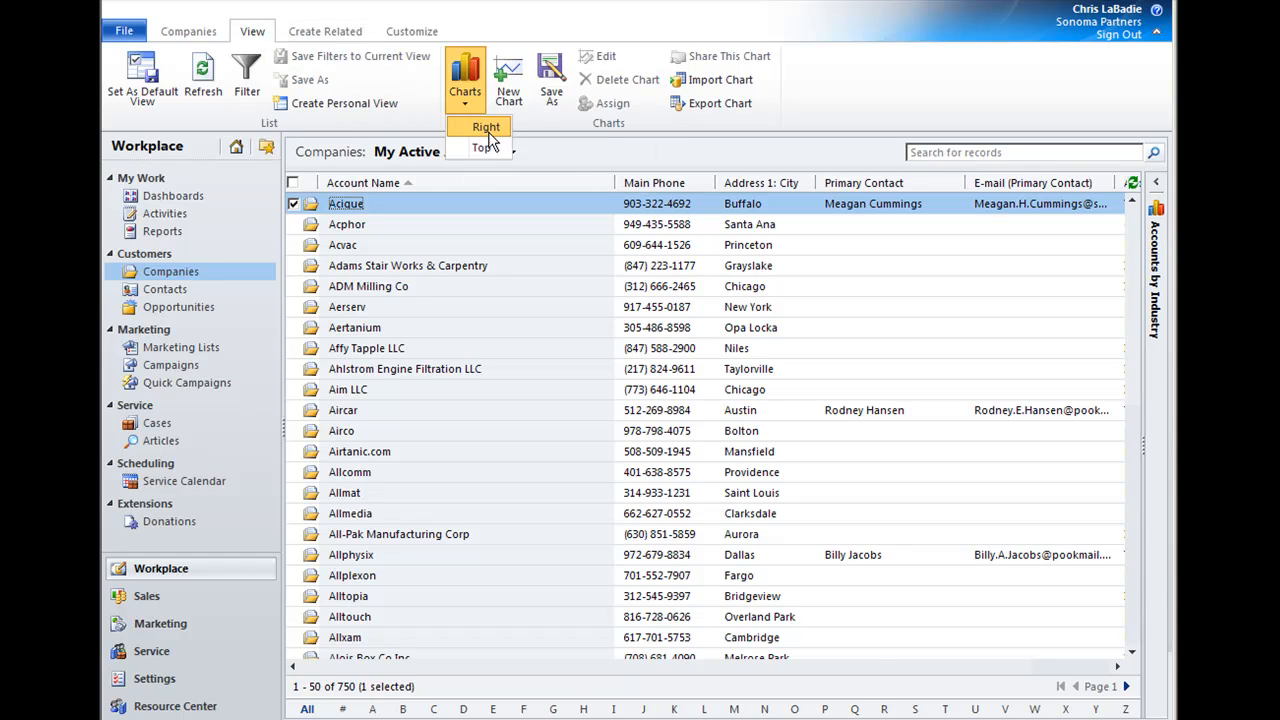
pyautogui.click(482, 126)
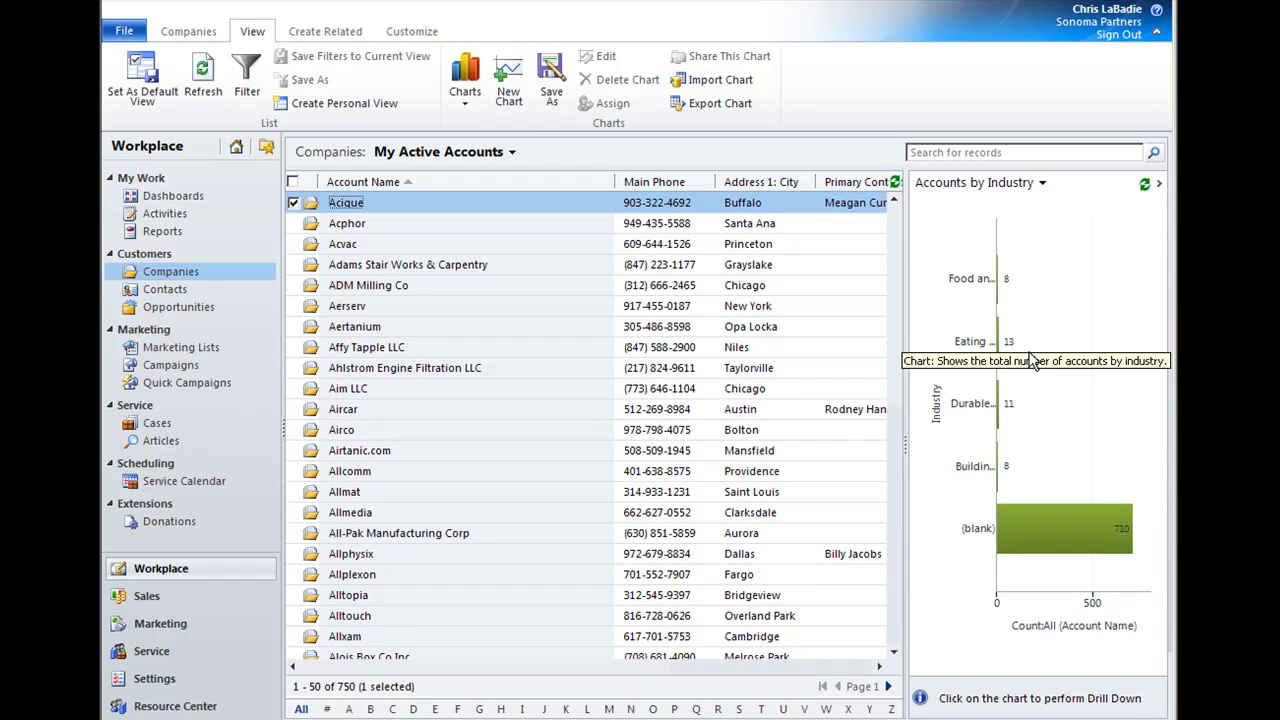
pyautogui.moveTo(1087, 323)
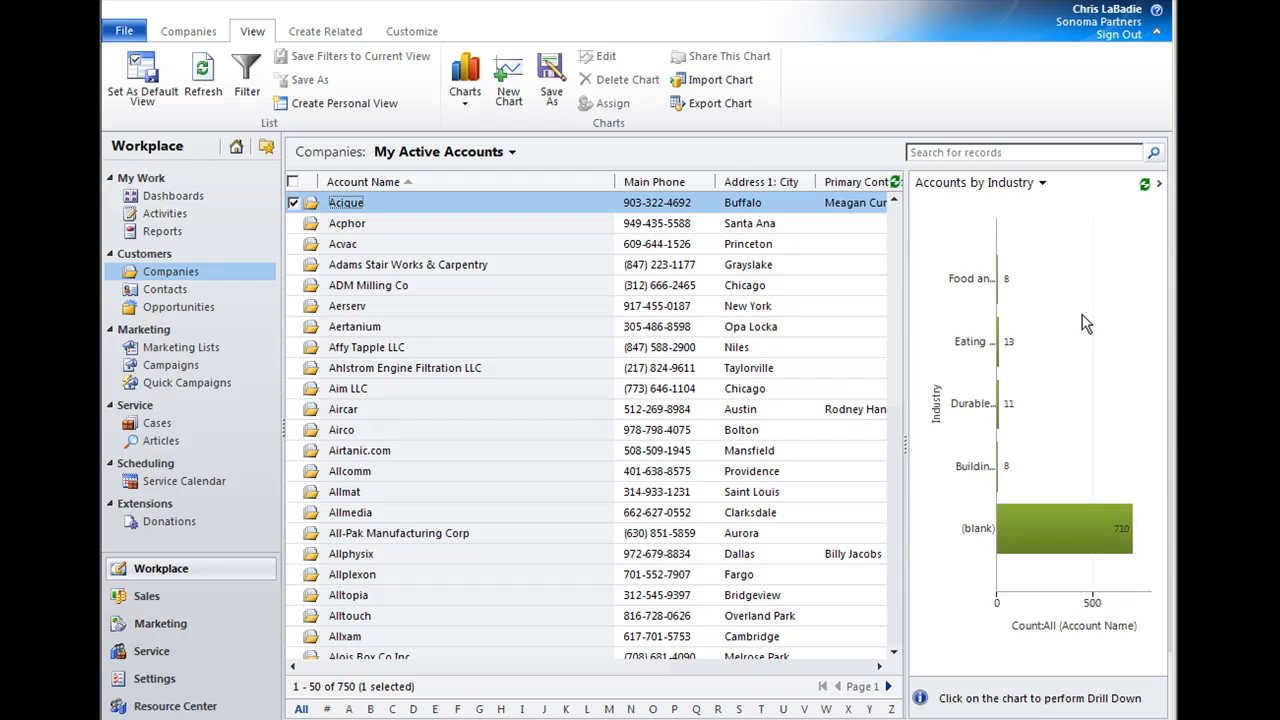
pyautogui.moveTo(797, 158)
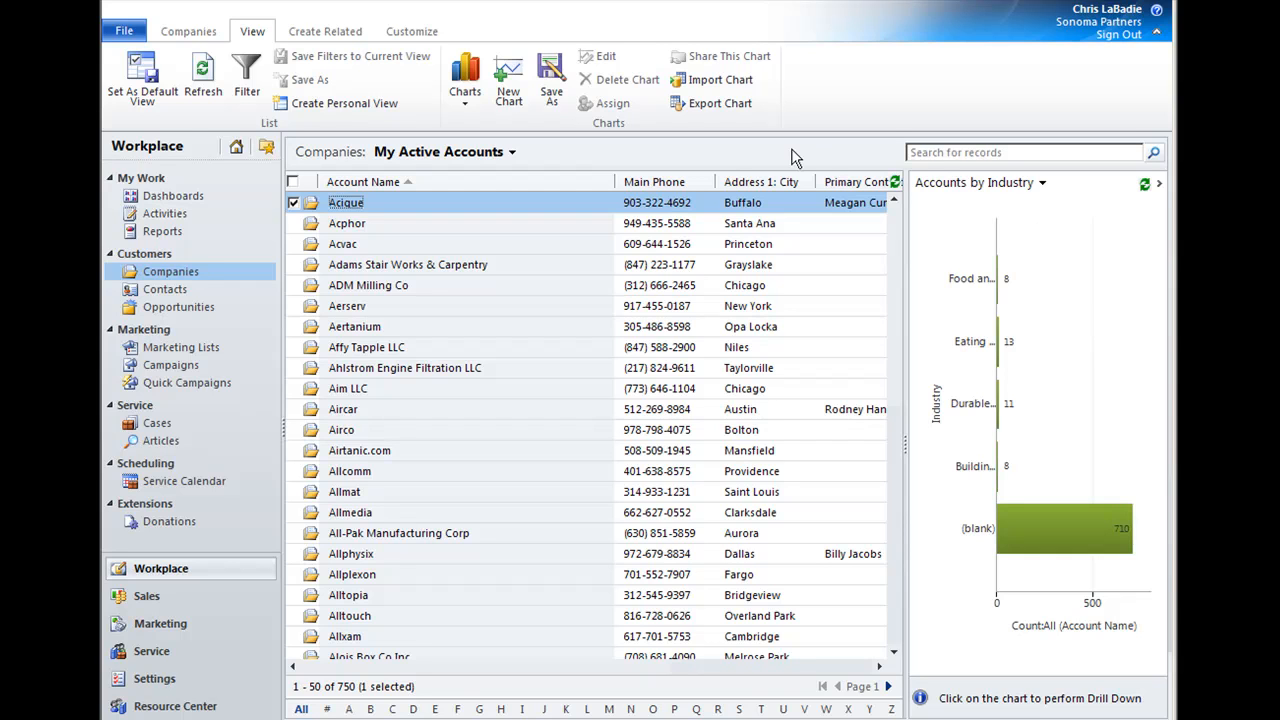